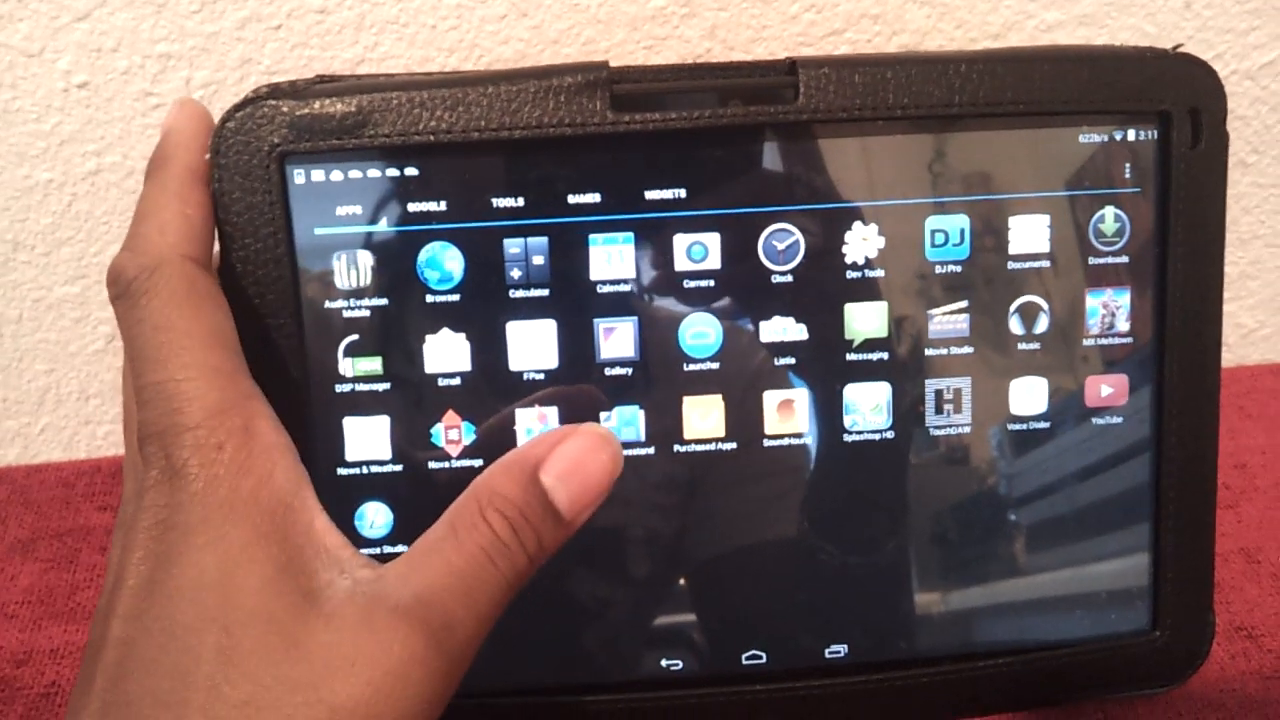
- Show the Google apps group in the Nova Launcher drawer and launch Settings
click(442, 187)
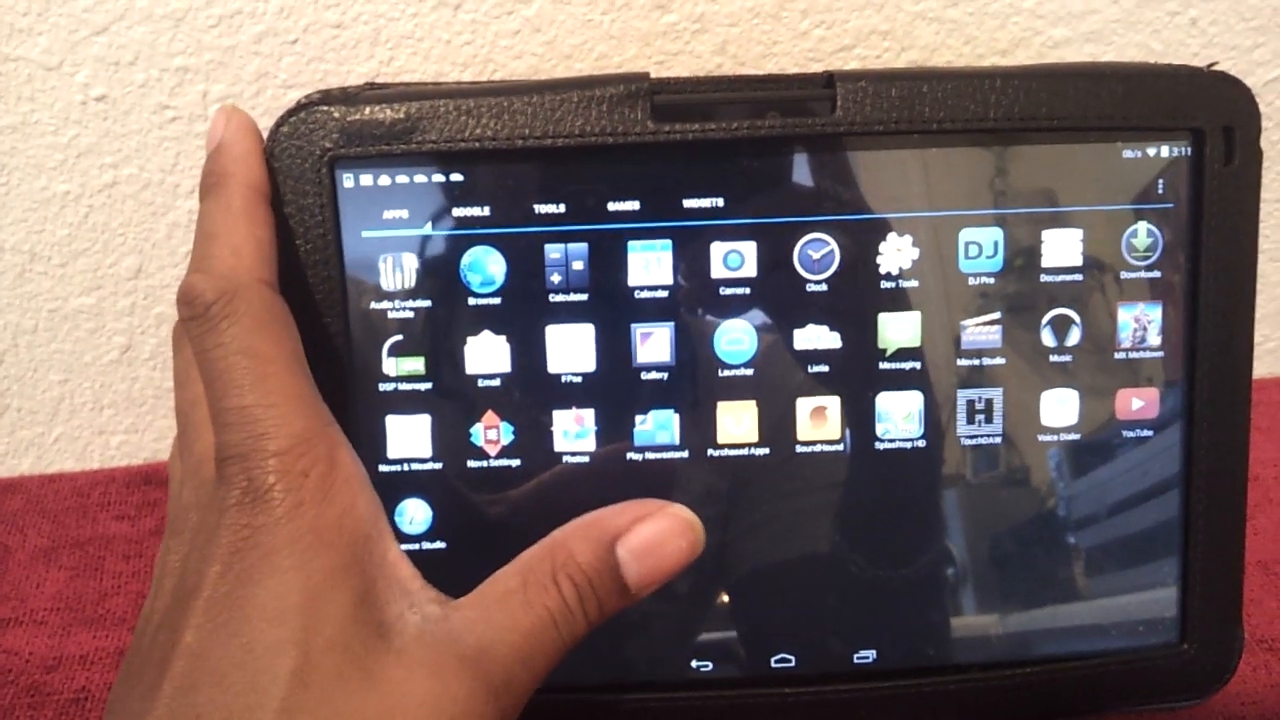
click(473, 210)
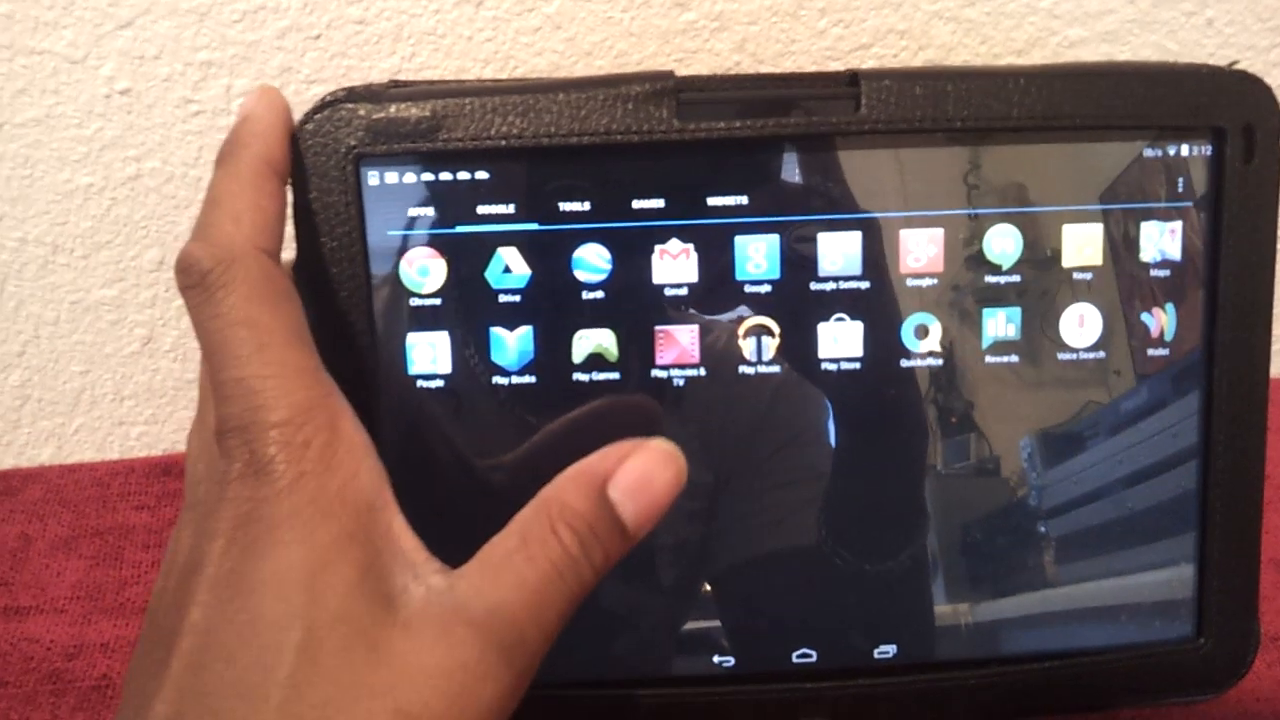
click(570, 209)
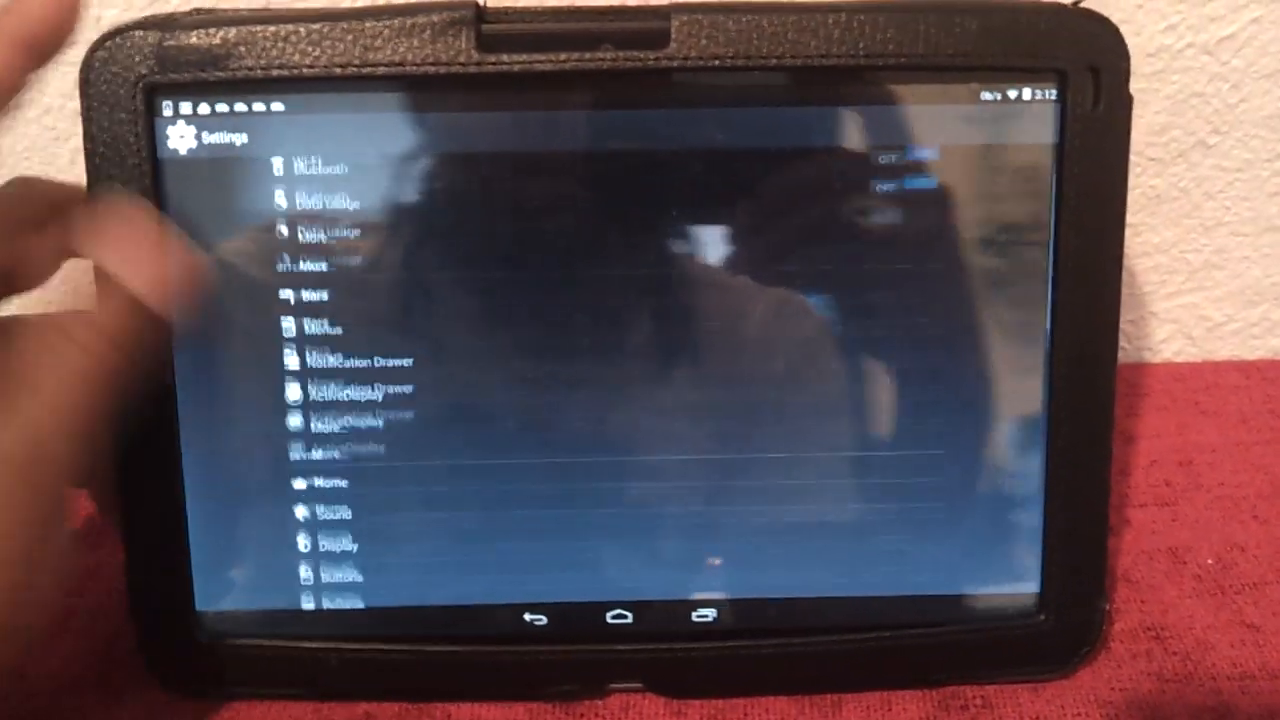
- Scroll the Settings list down to the System section showing About tablet
scroll(down, 3)
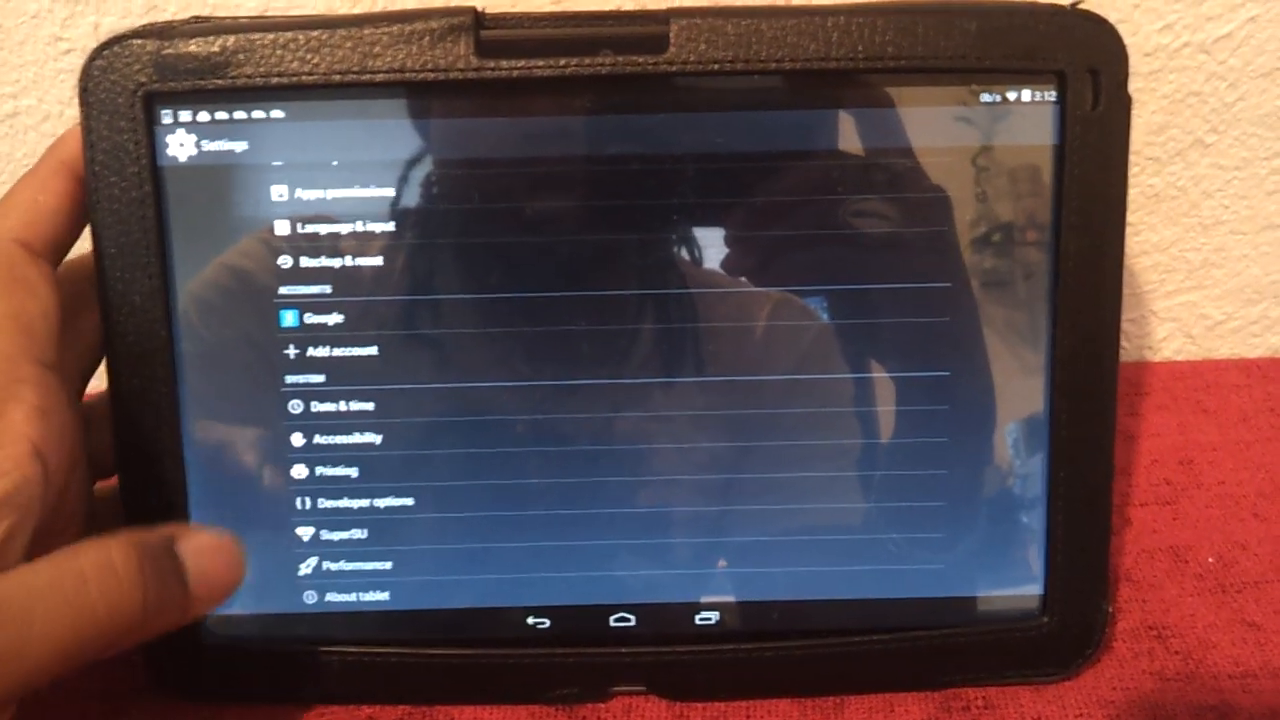